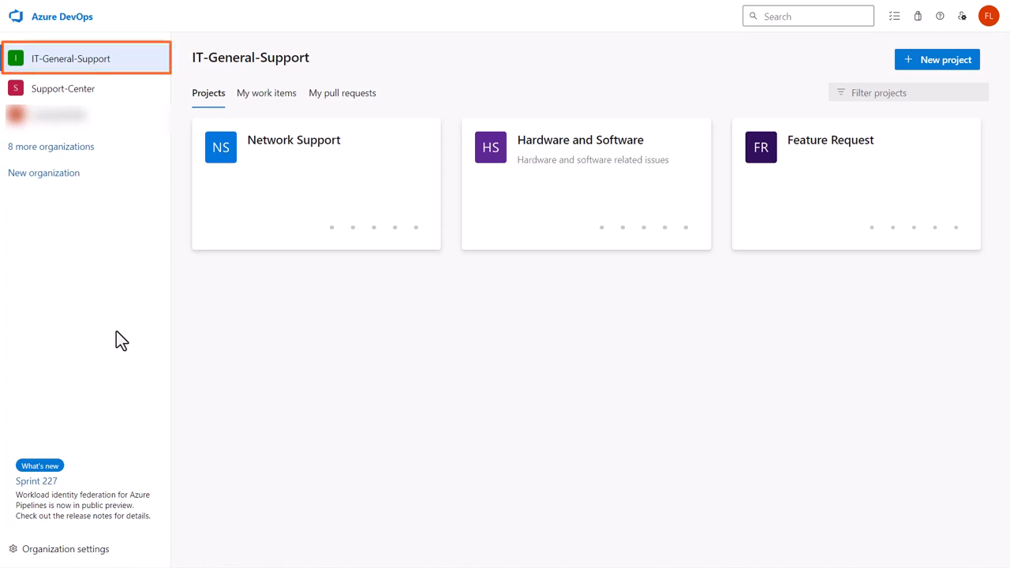
mouse_move(118, 383)
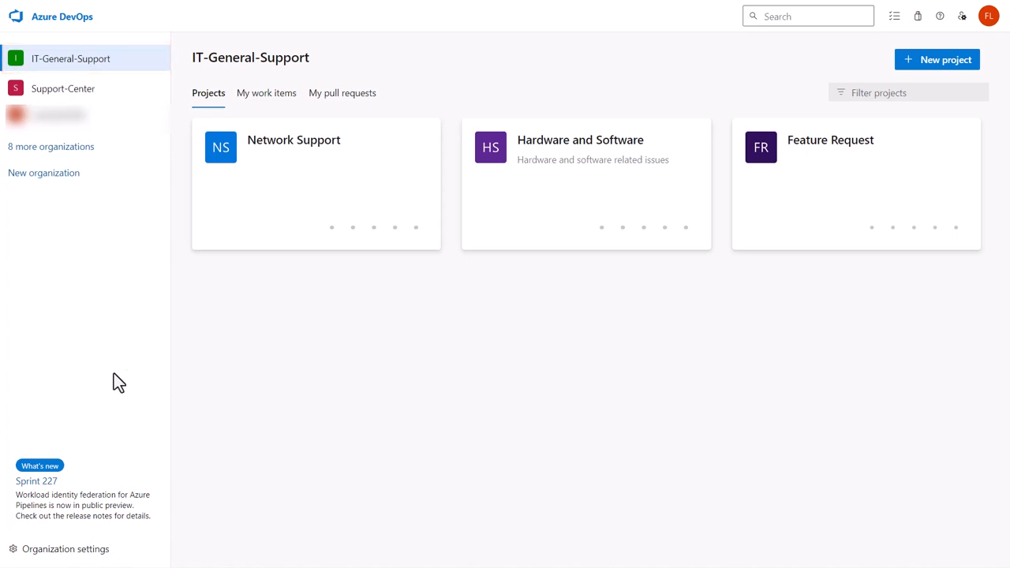
- Review the Security Policies in IT-General-Support's Azure DevOps organization settings
click(65, 548)
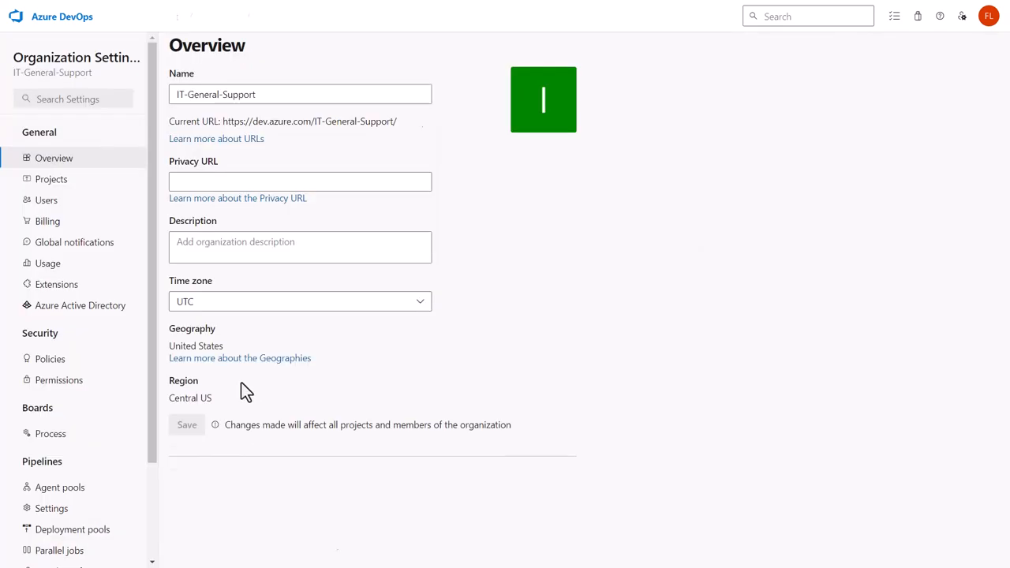
click(50, 358)
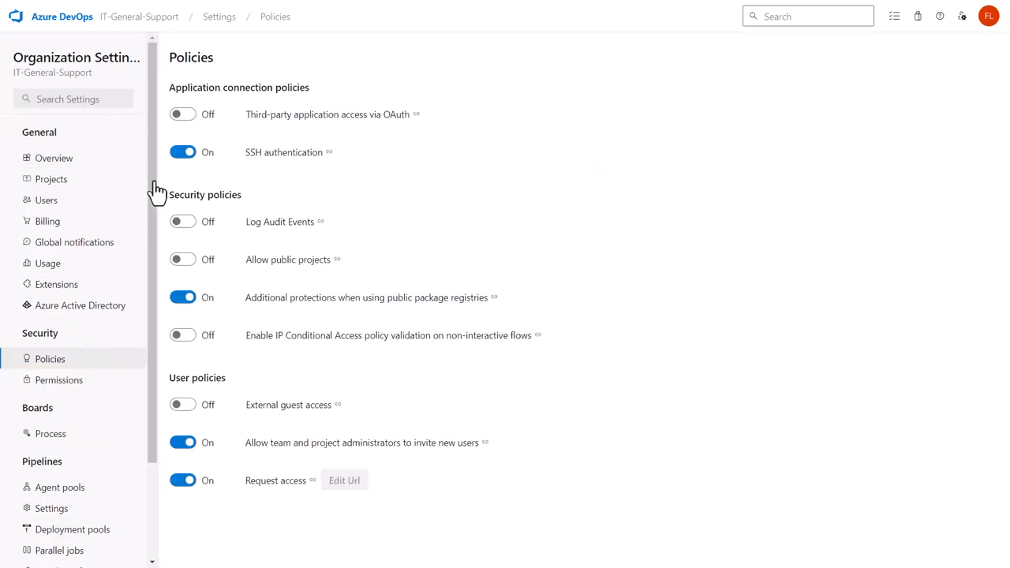
click(182, 114)
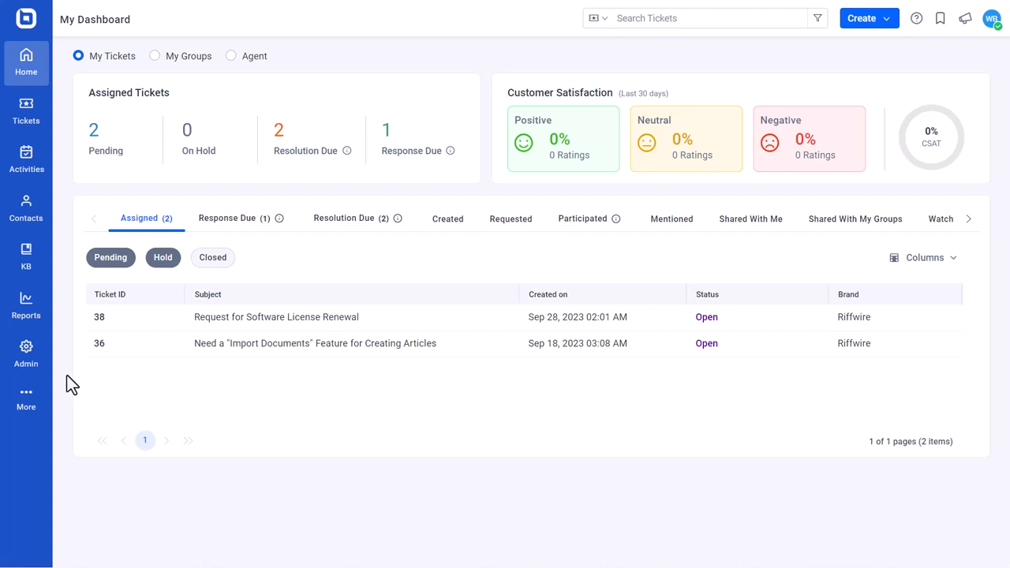
mouse_move(61, 363)
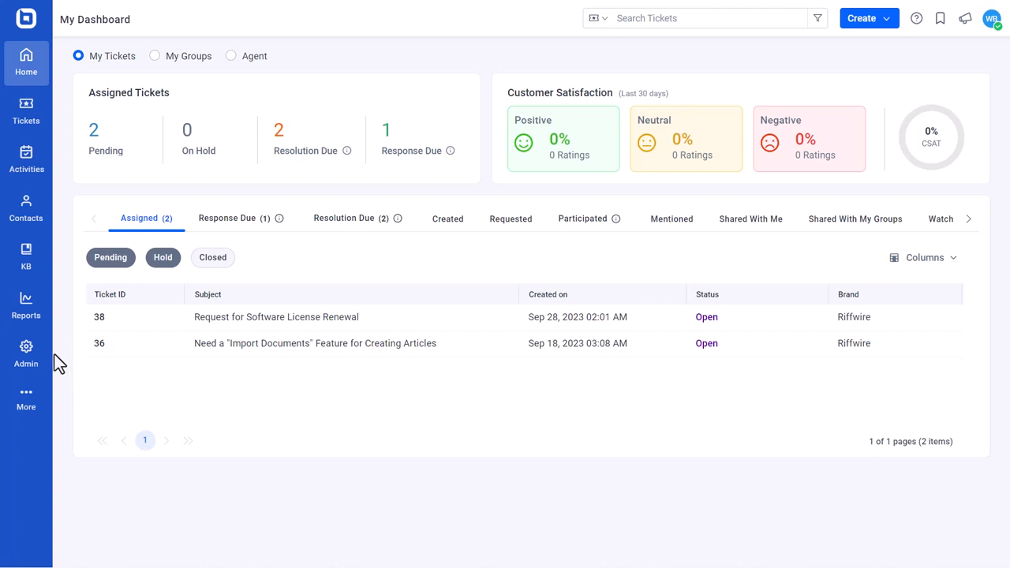
- Search the Admin Marketplace for 'azure' and open the Azure DevOps app card
click(26, 353)
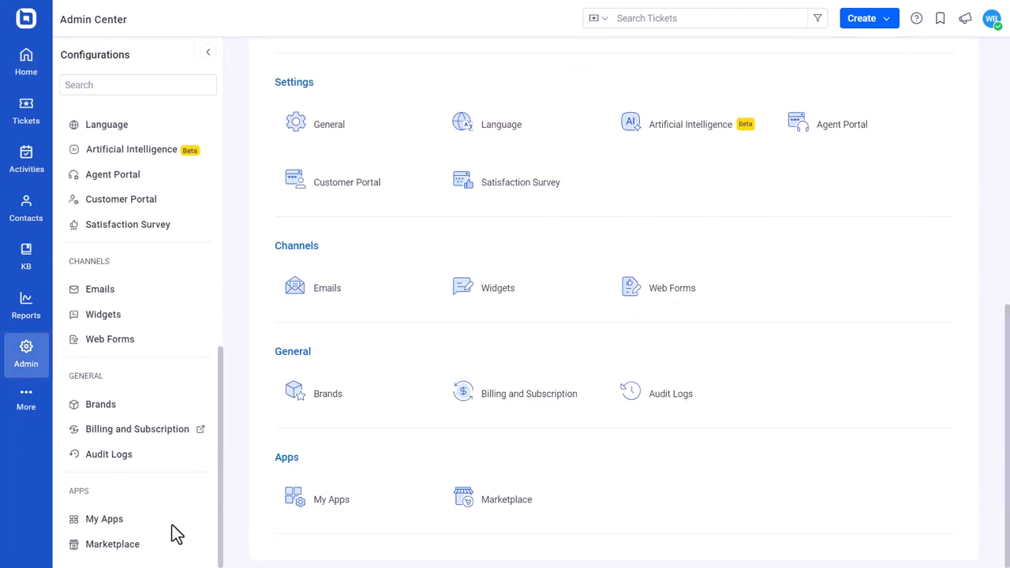
click(112, 544)
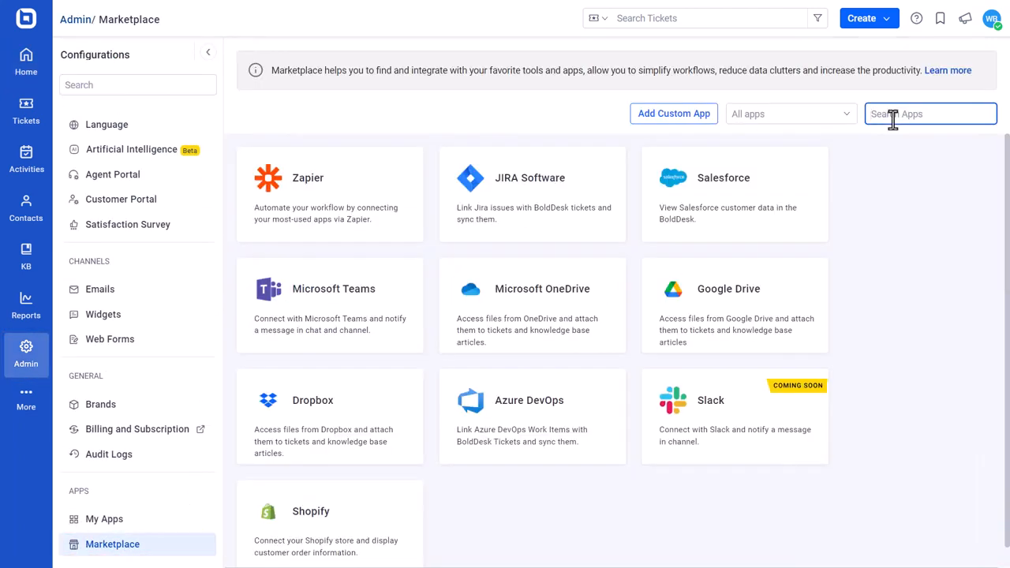
text(azure)
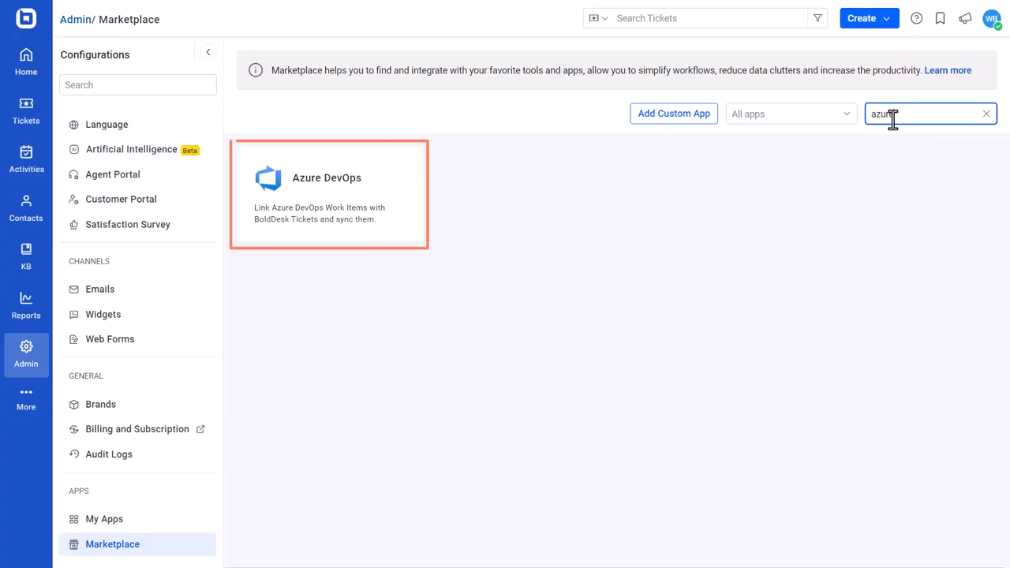
click(329, 194)
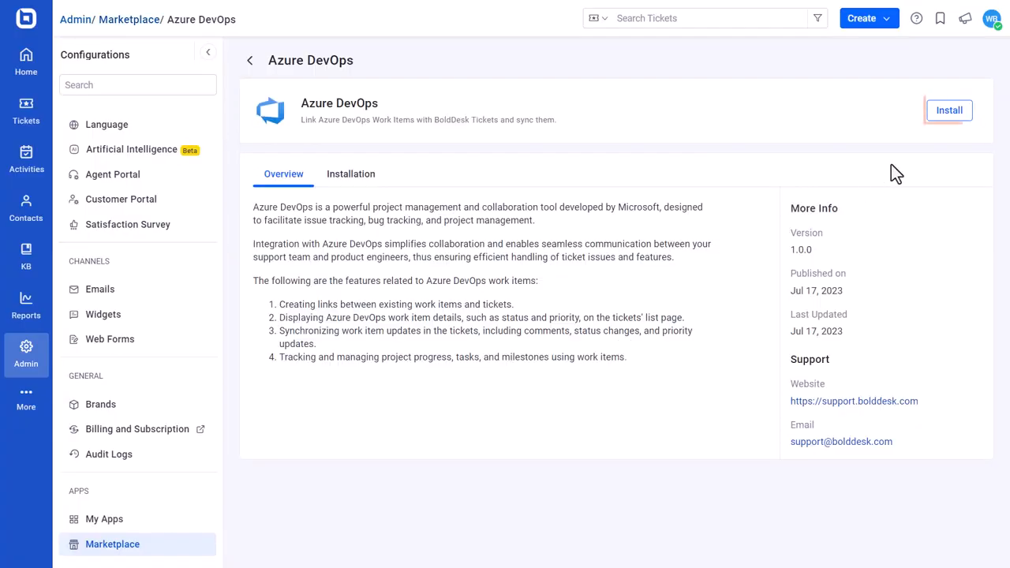
- Install Azure DevOps and map IT-General-Support to Network Support, Support-Center to Feature Request
click(948, 110)
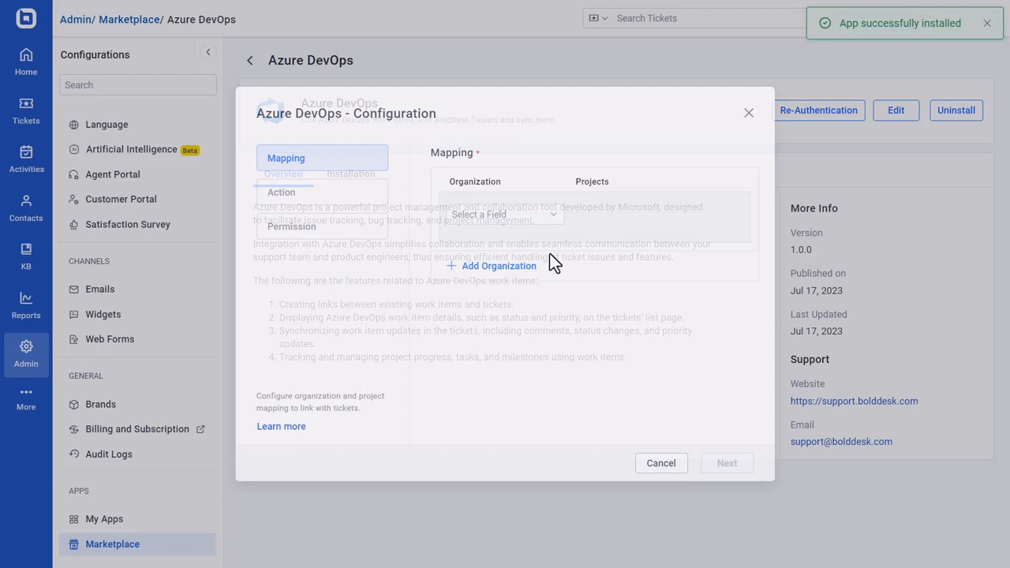
click(503, 214)
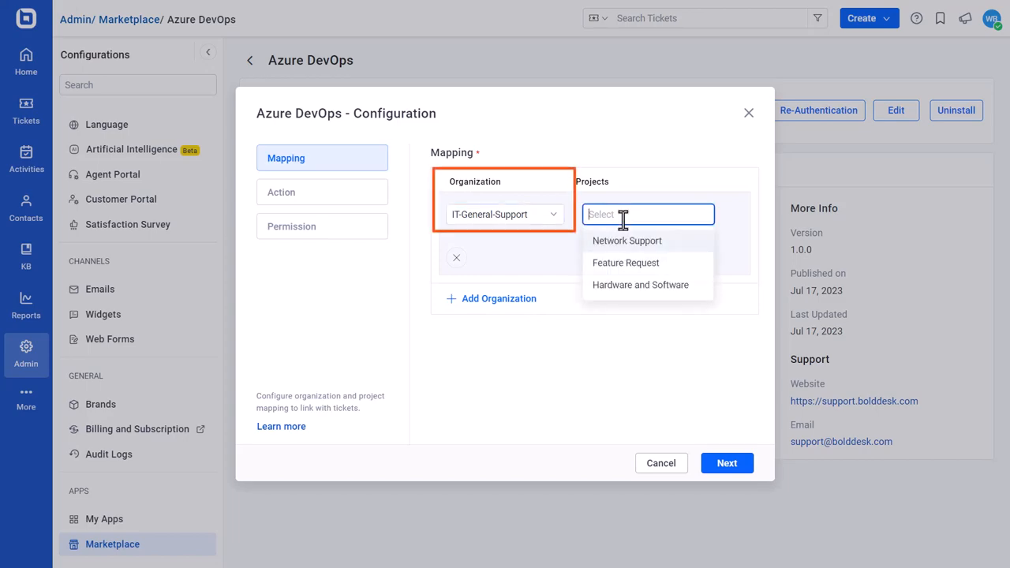
click(626, 240)
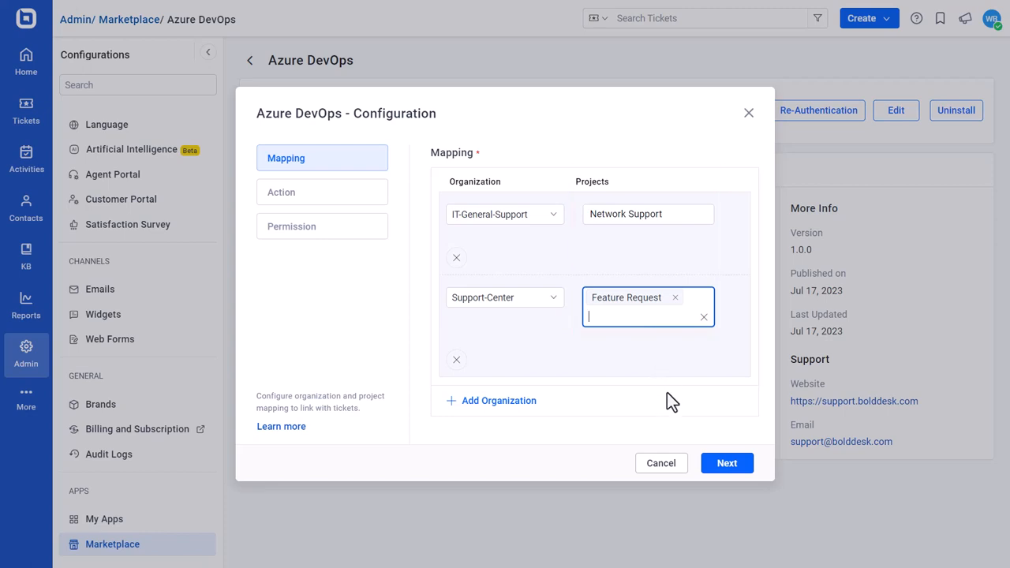
mouse_move(667, 369)
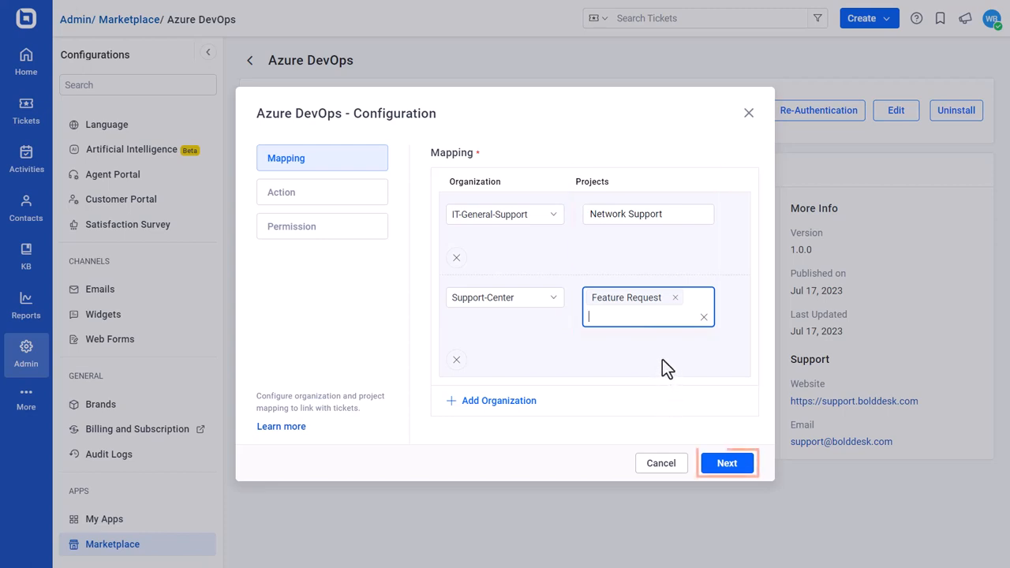
- Set 'When status is updated in BoldDesk' to 'Update comments in Azure DevOps' and add a second condition
click(725, 463)
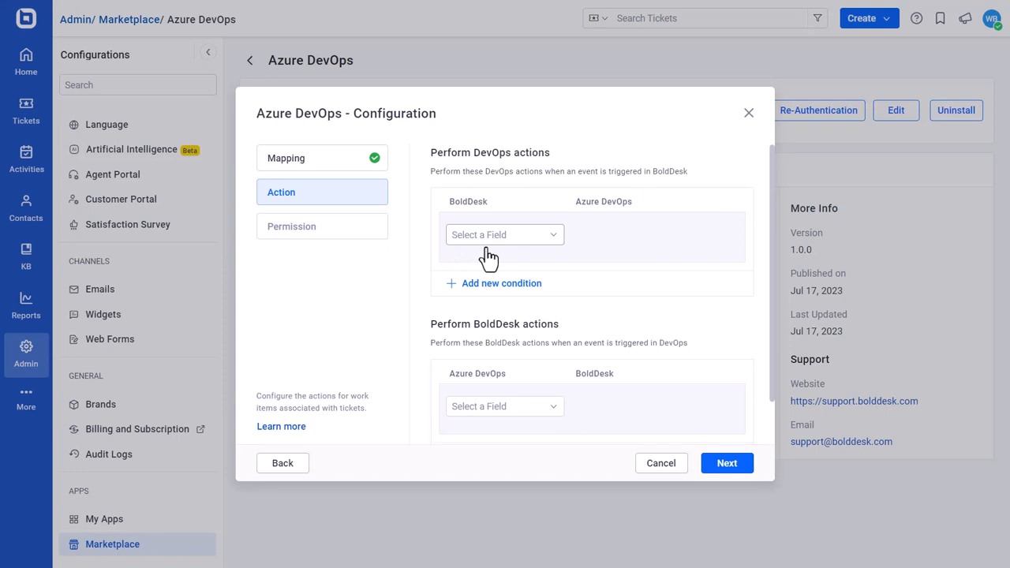
click(504, 234)
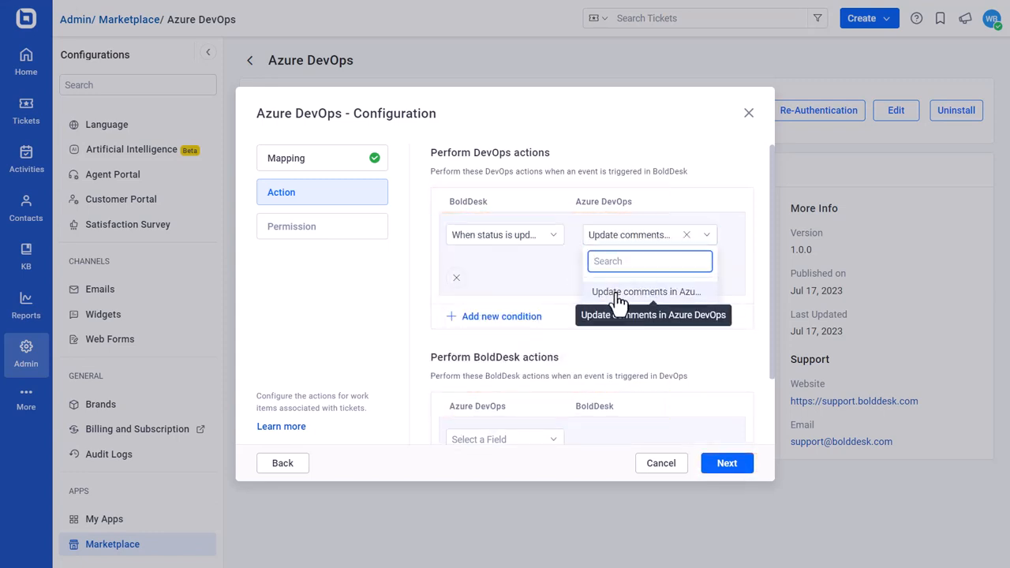
click(646, 291)
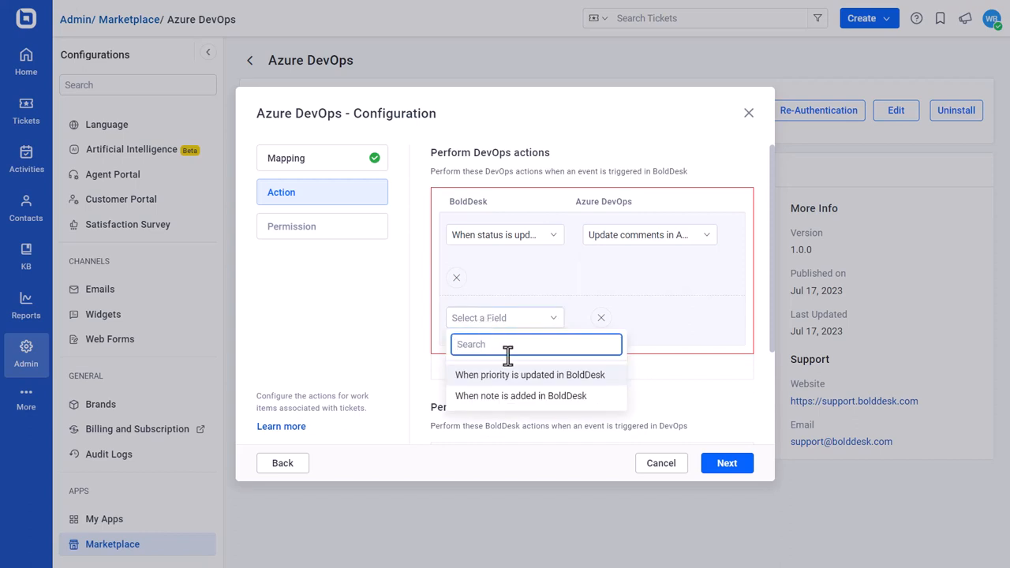
click(529, 374)
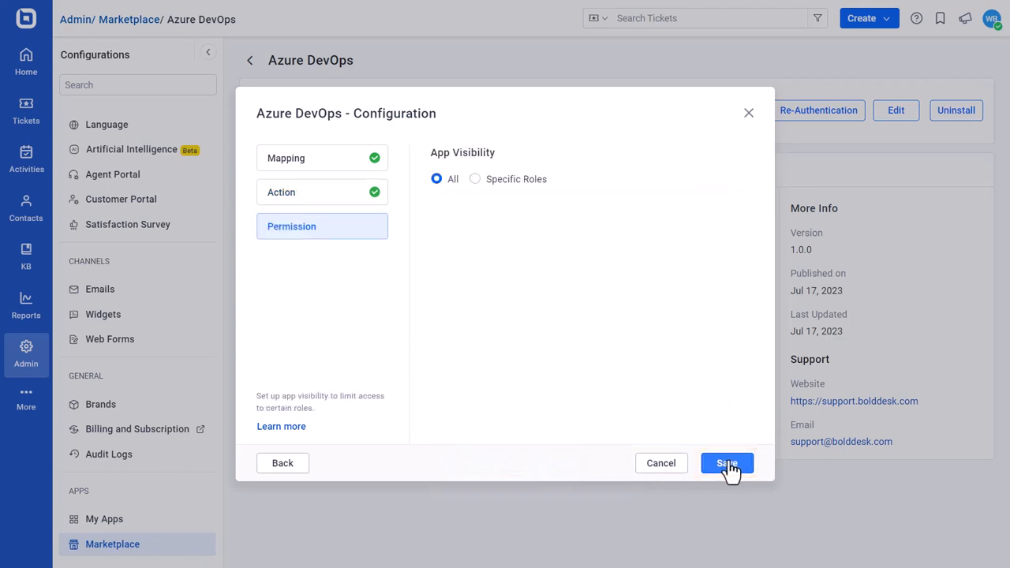
- Restrict app permission to Account Owner, Support Administrator and Support Manager, then save
click(474, 178)
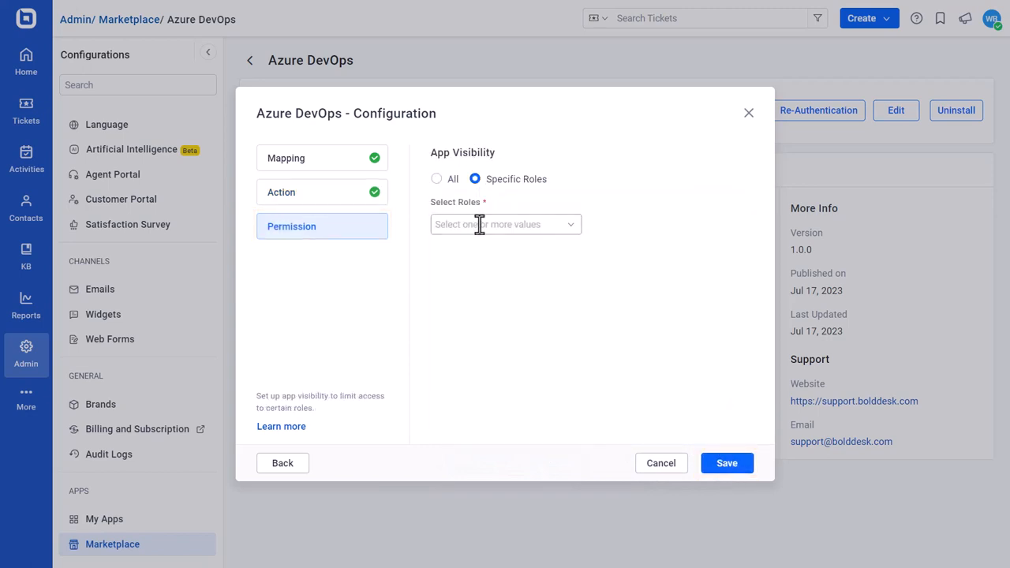
click(505, 224)
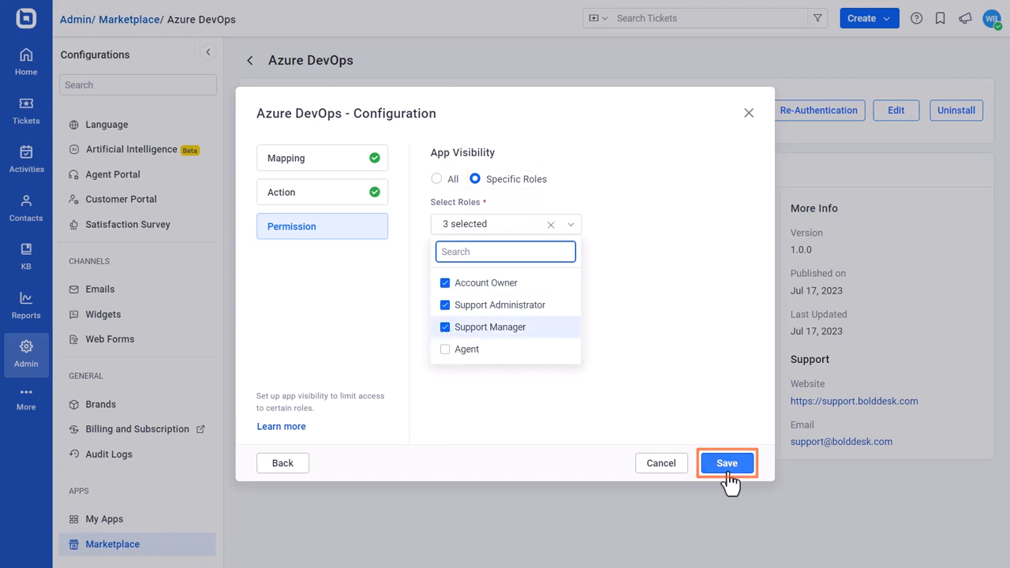
click(726, 463)
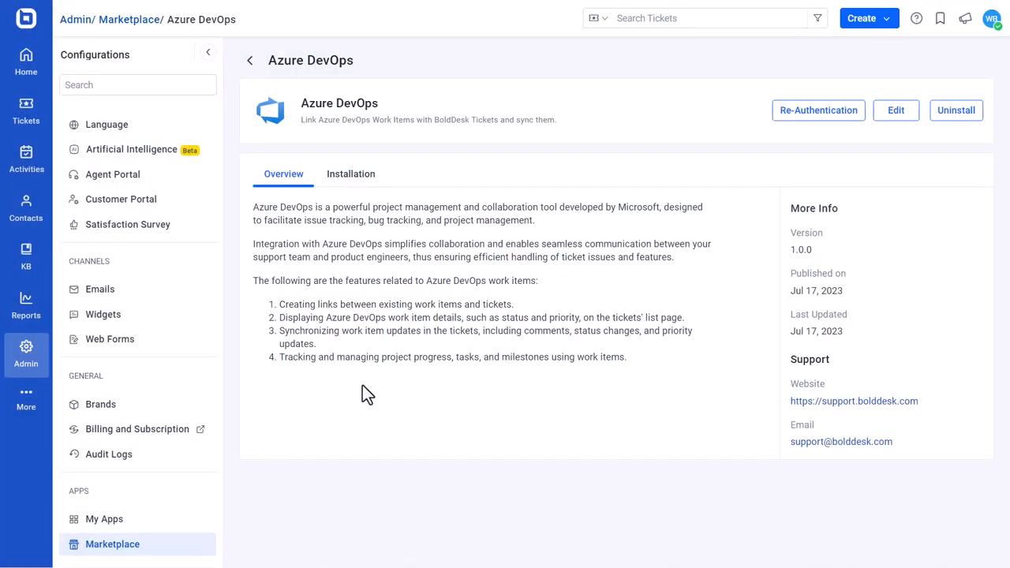
mouse_move(356, 400)
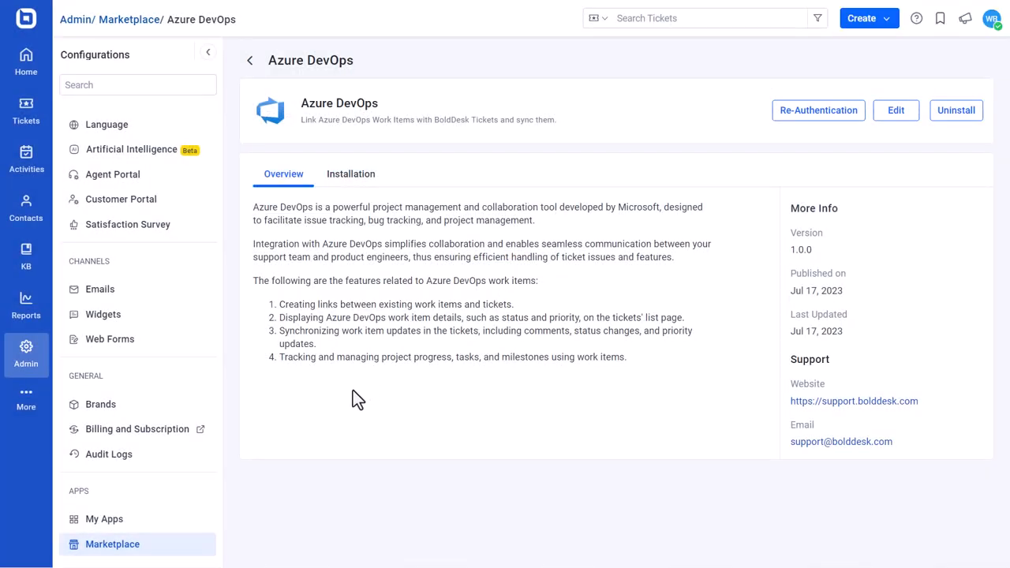
mouse_move(347, 403)
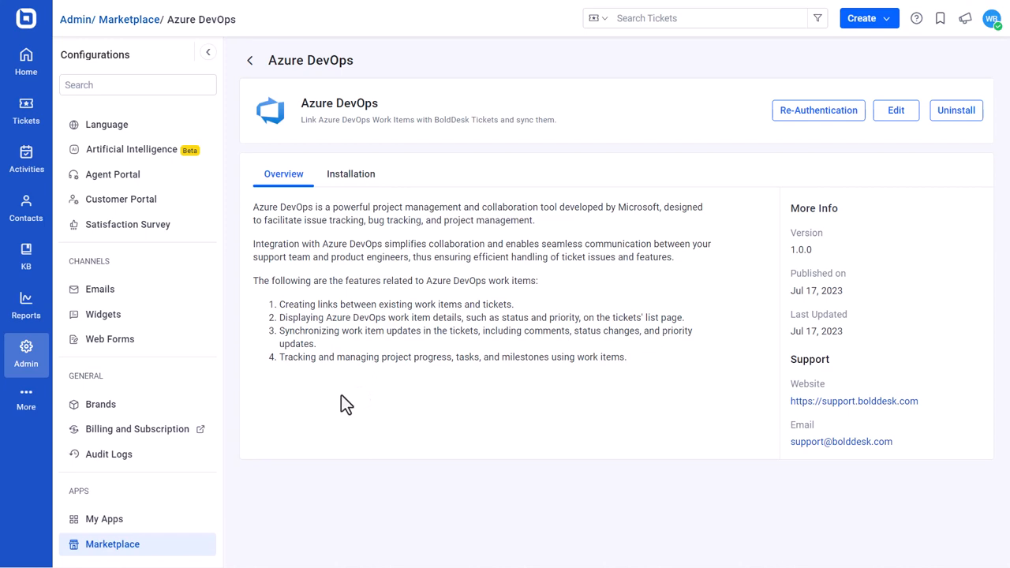
mouse_move(333, 408)
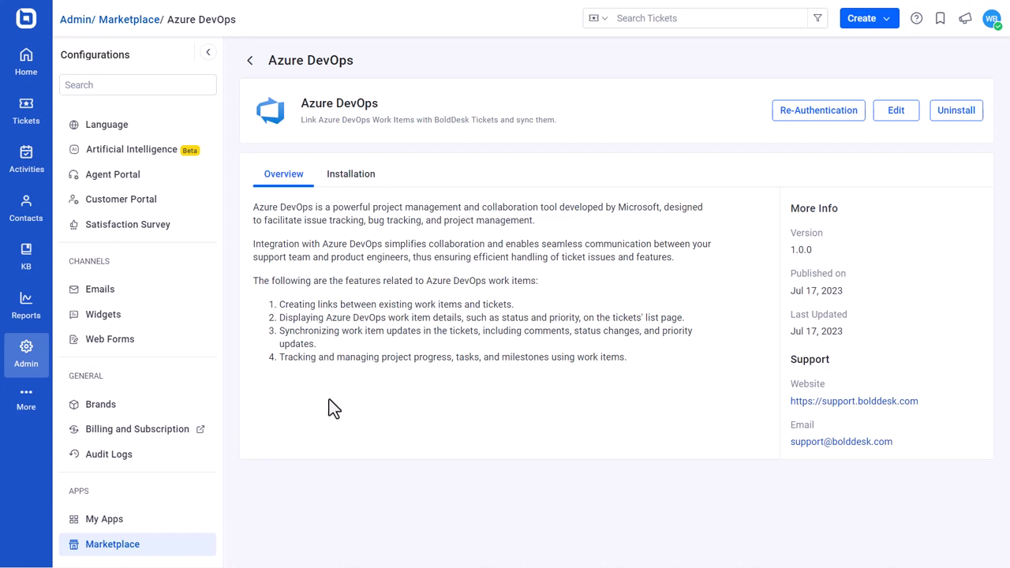
mouse_move(322, 410)
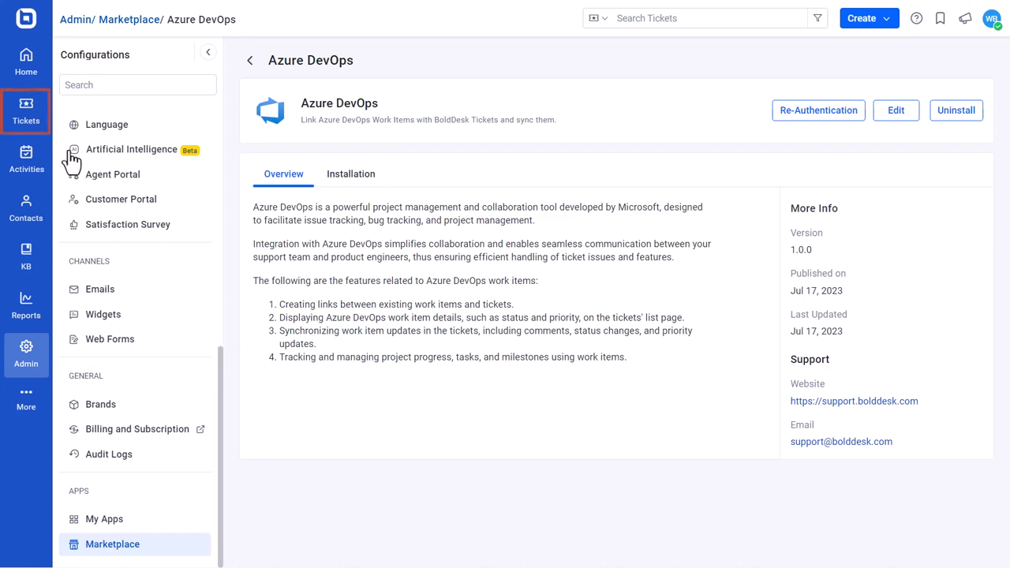
- Link work item ID 1 from Support-Center's Feature Request project to ticket #22
click(26, 108)
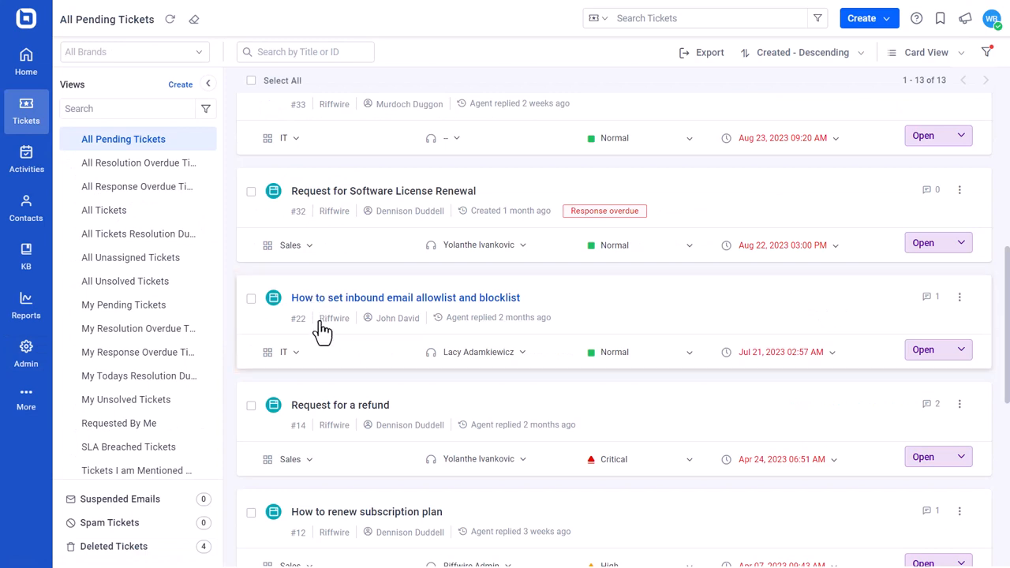
click(405, 297)
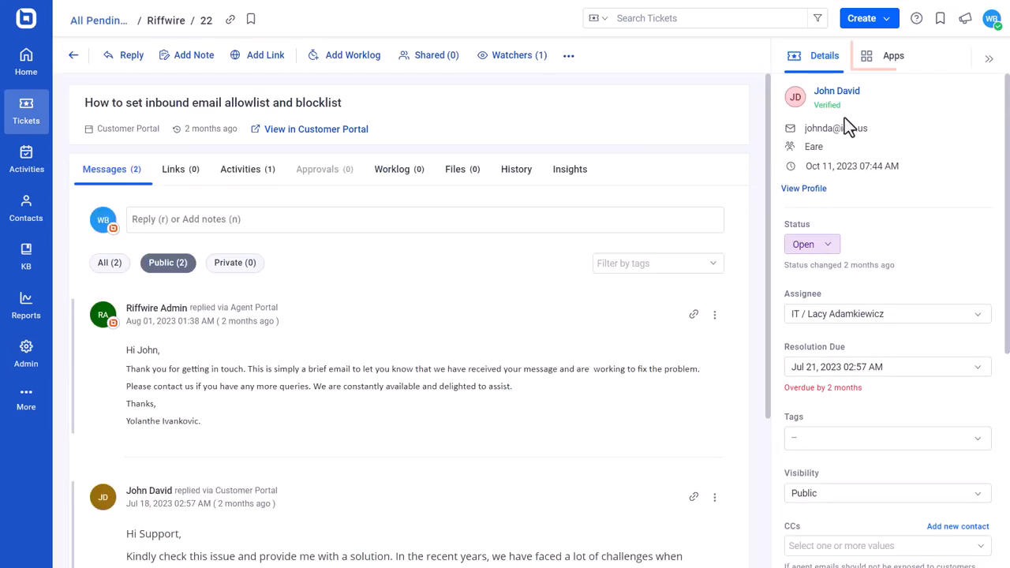
click(892, 55)
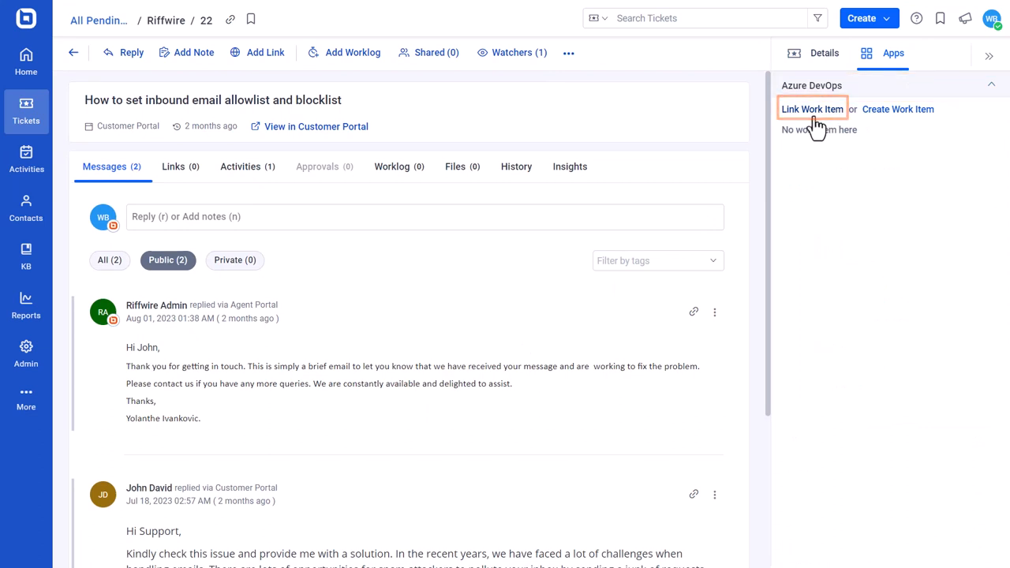
click(811, 109)
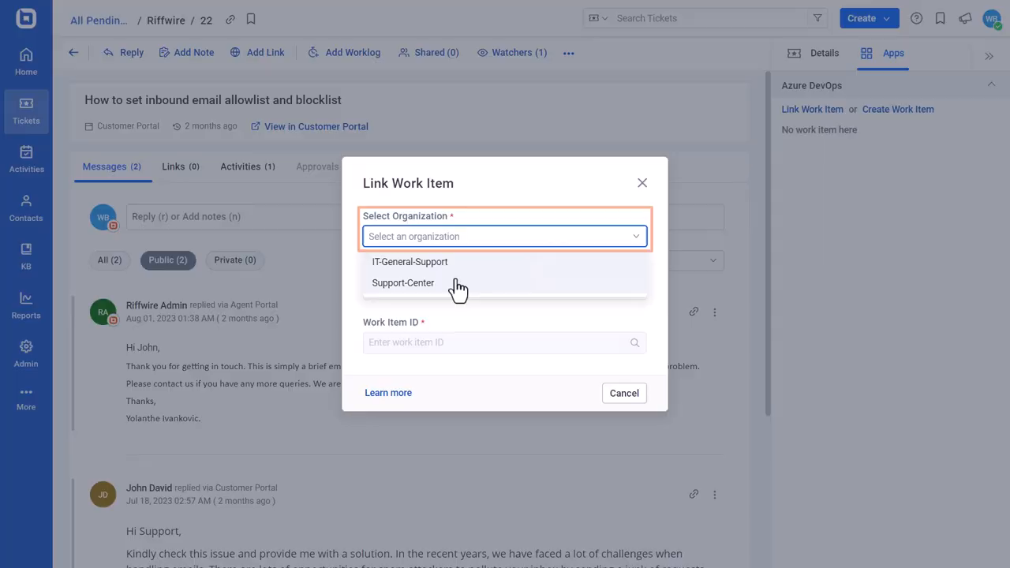
click(402, 282)
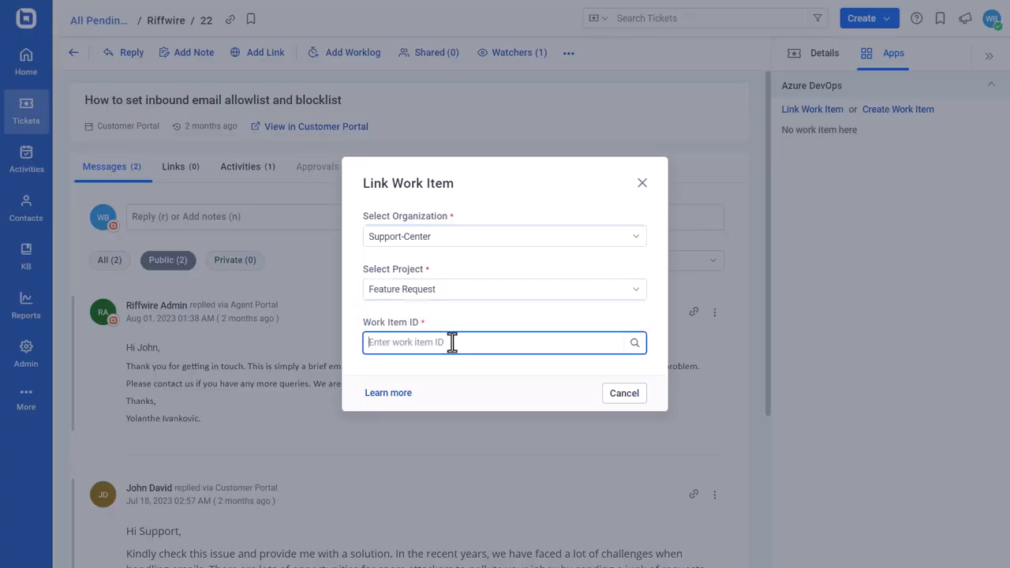
text(1)
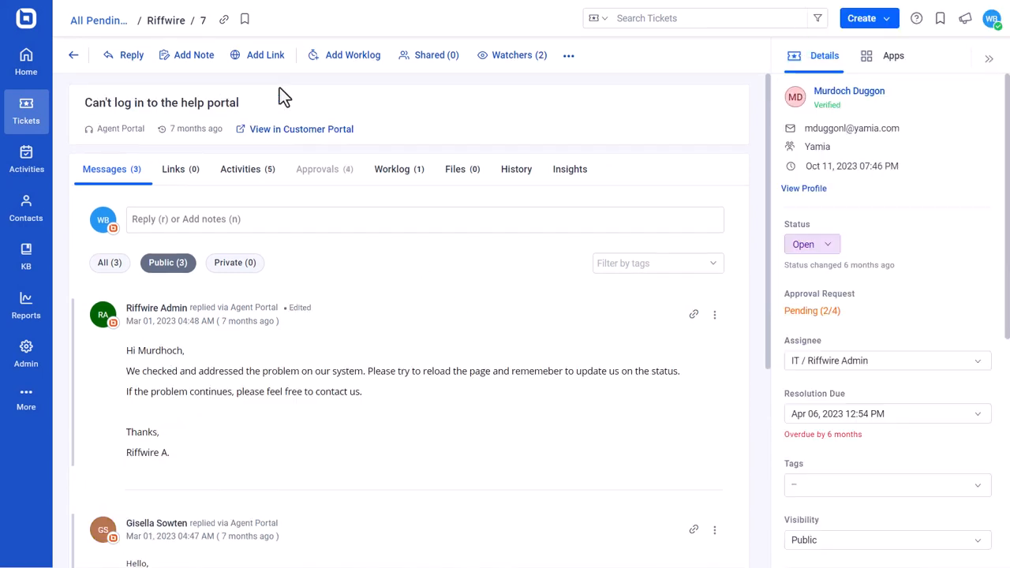
mouse_move(464, 120)
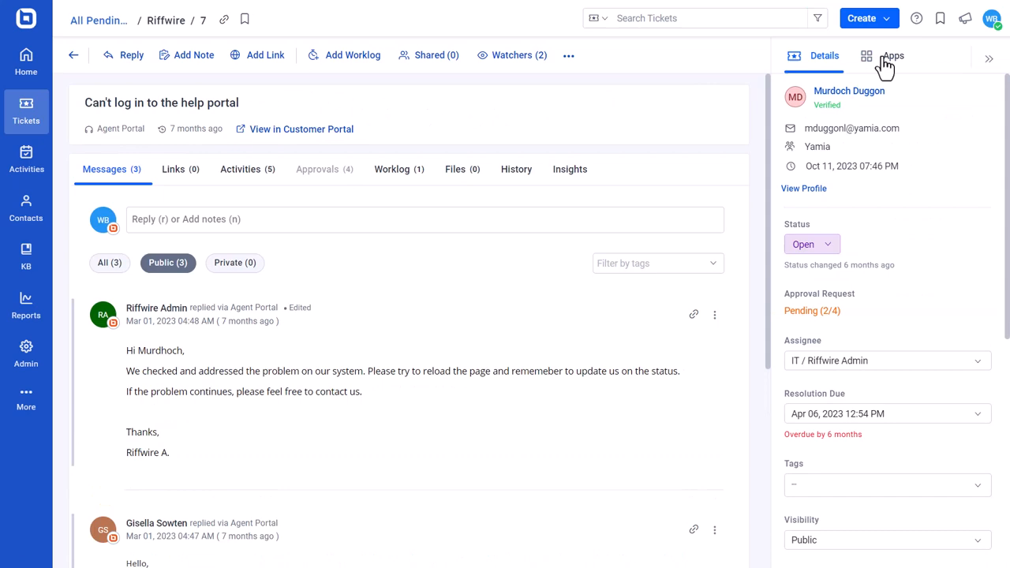
- Create an IT-General-Support Network Support task 'Testing the security of network access points'
click(892, 56)
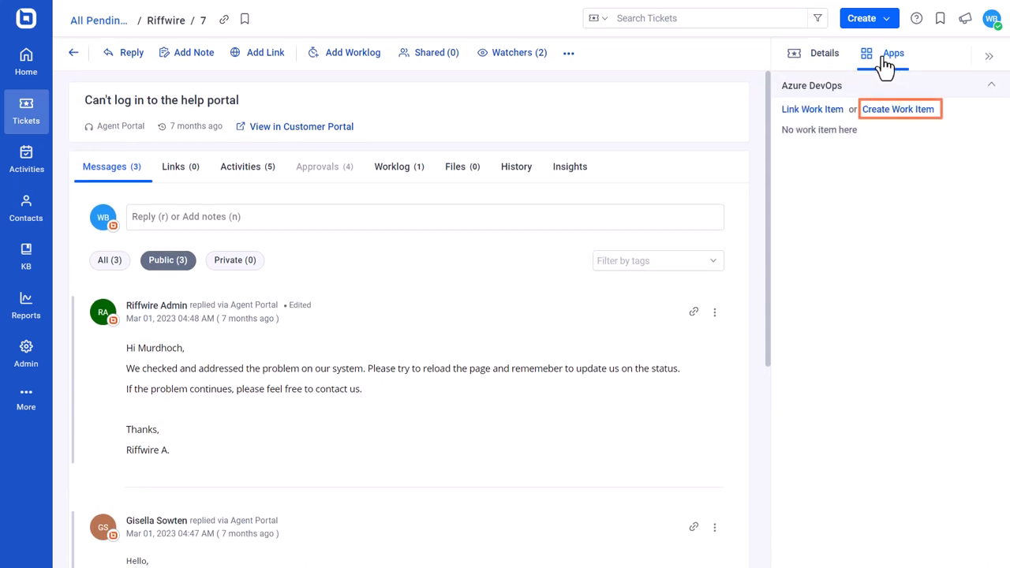
click(897, 109)
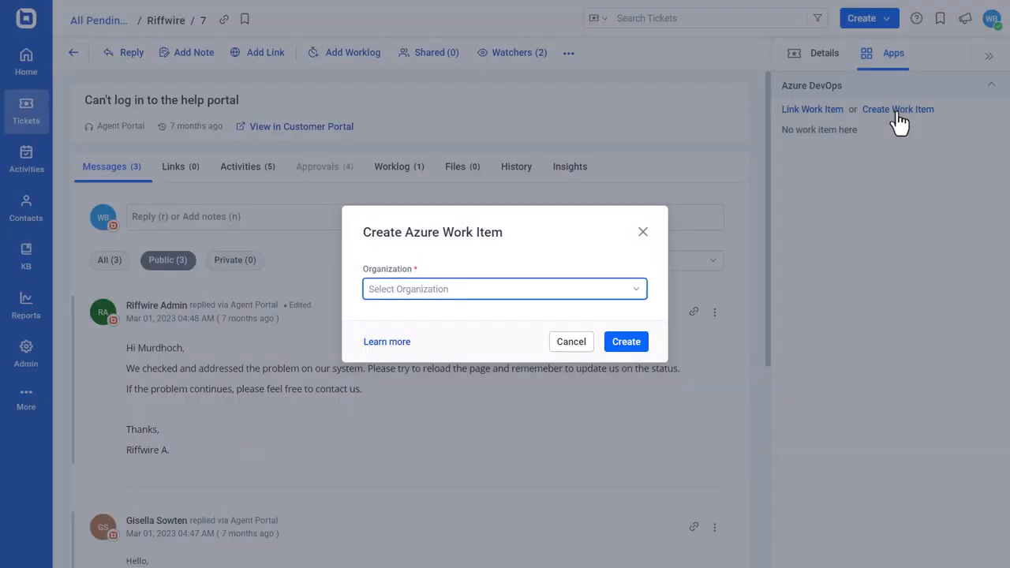
click(504, 288)
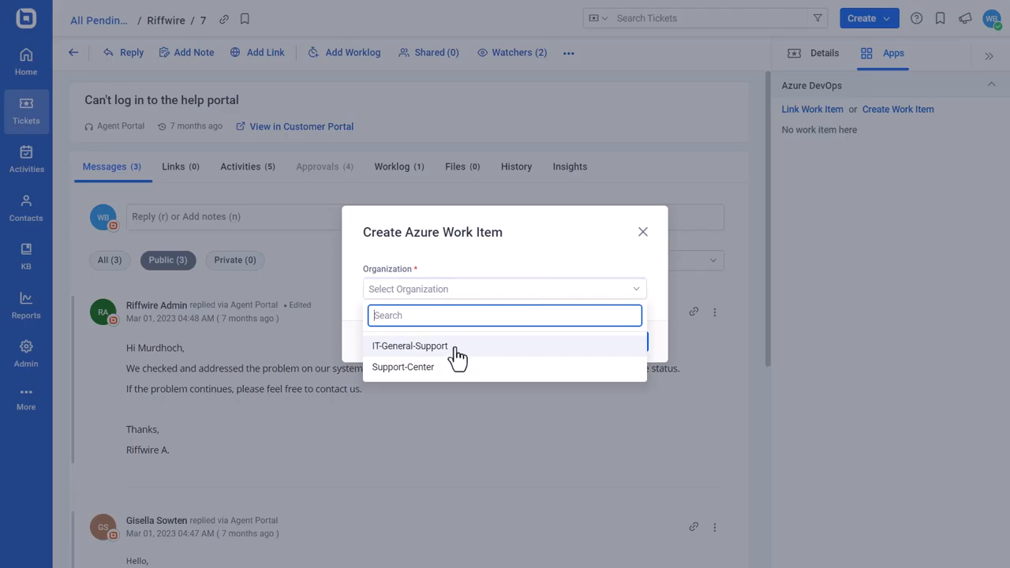
click(409, 346)
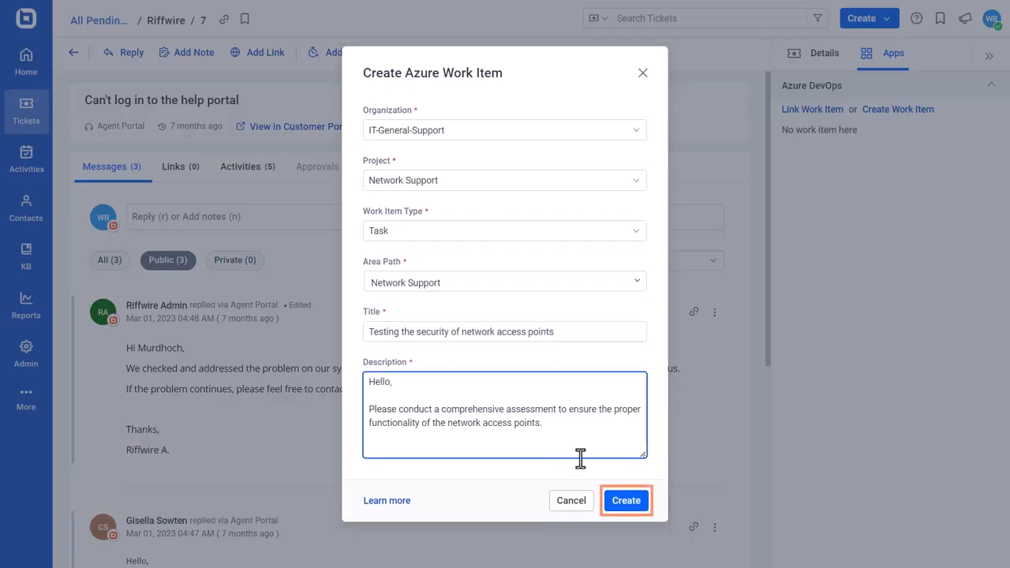
click(625, 500)
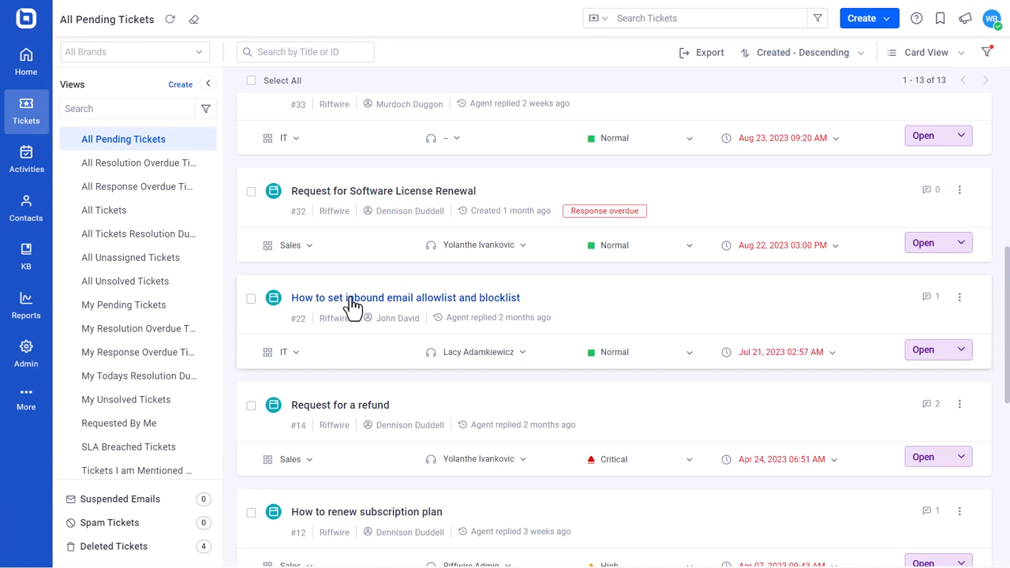
- Open ticket #22's Apps tab and choose Unlink on Work Item #1
click(405, 297)
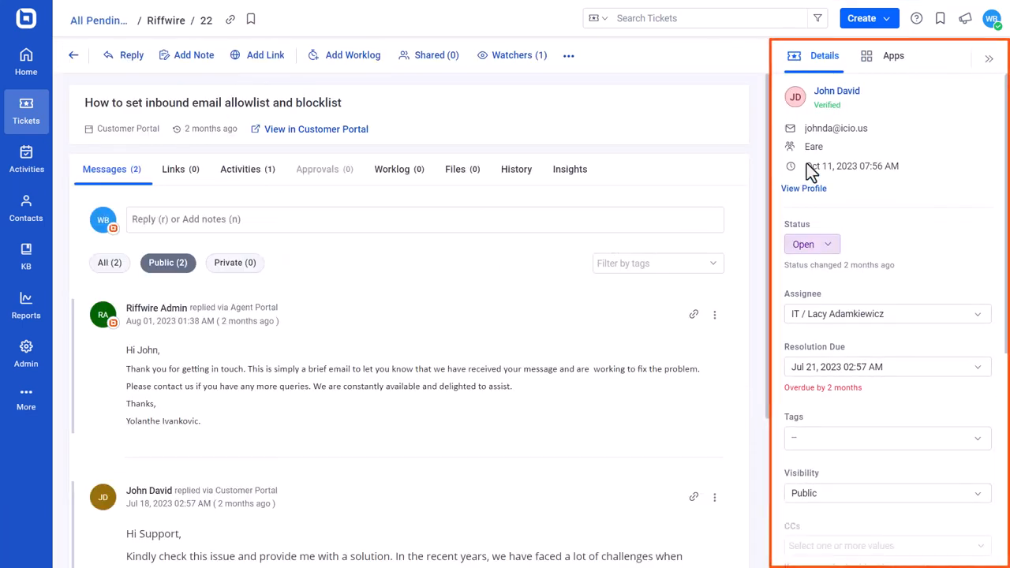
click(885, 52)
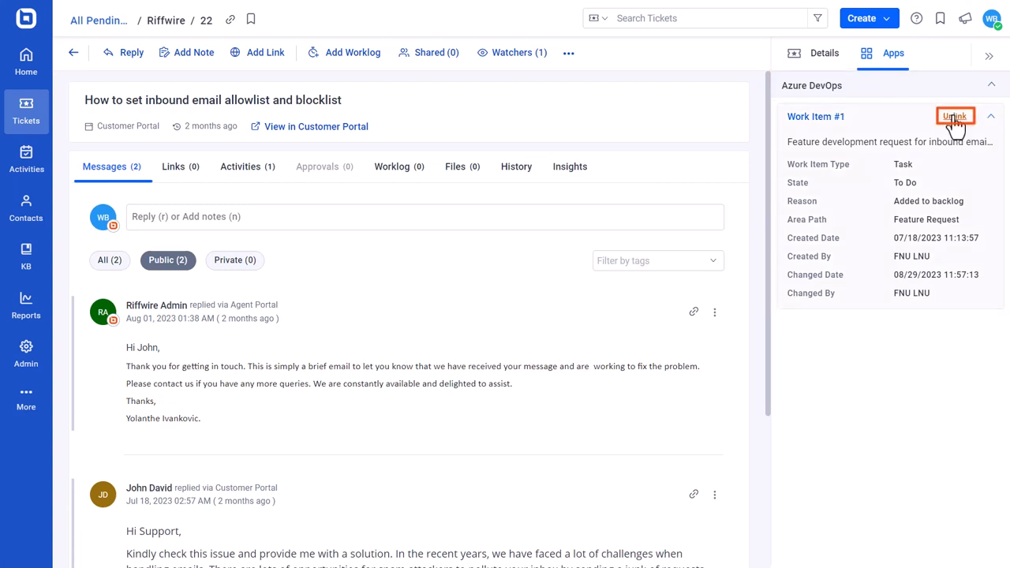
click(955, 116)
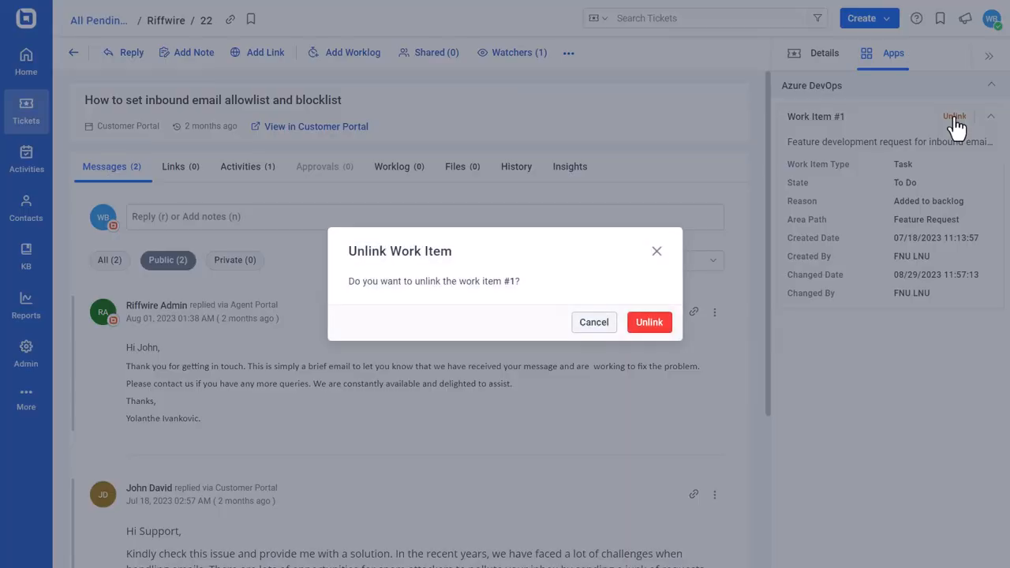